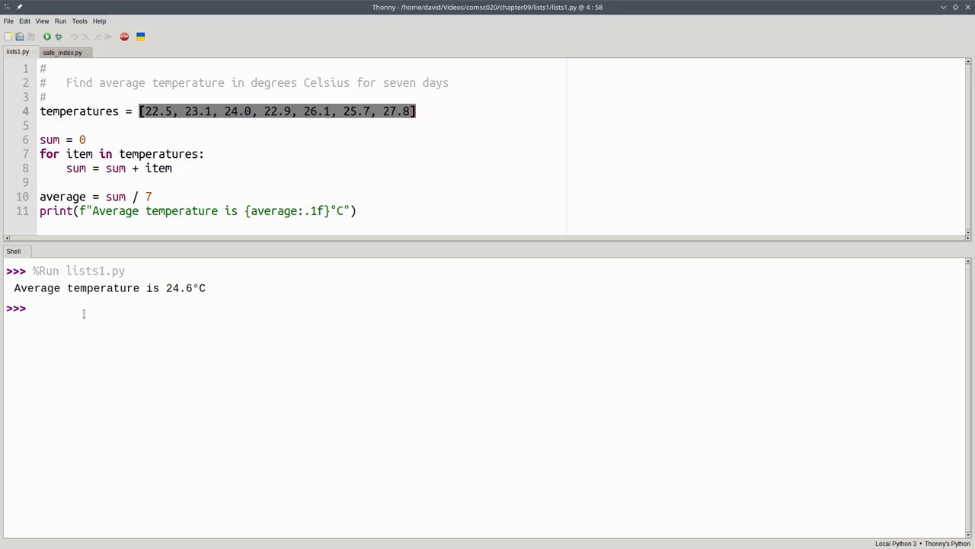
- Evaluate len(temperatures) giving 7, then join "door" + "bell" and [47, 11] + [10, 2, 4] in the shell
text(len()
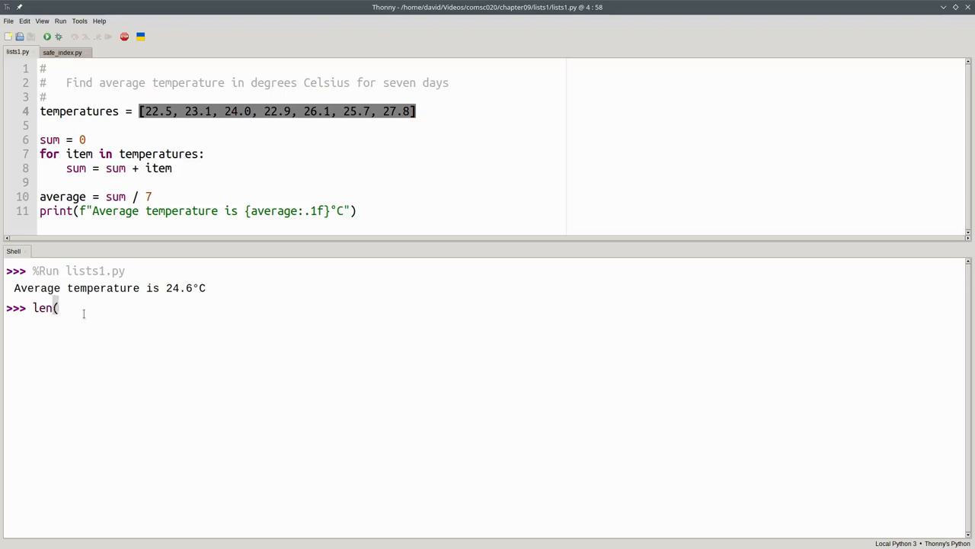
text(temperatures)
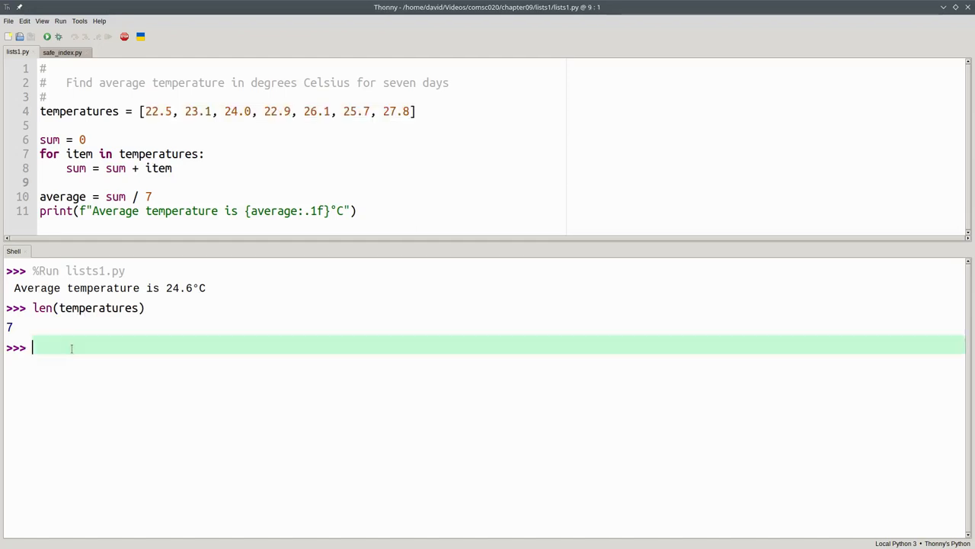
text("door" + "bell)
text([47)
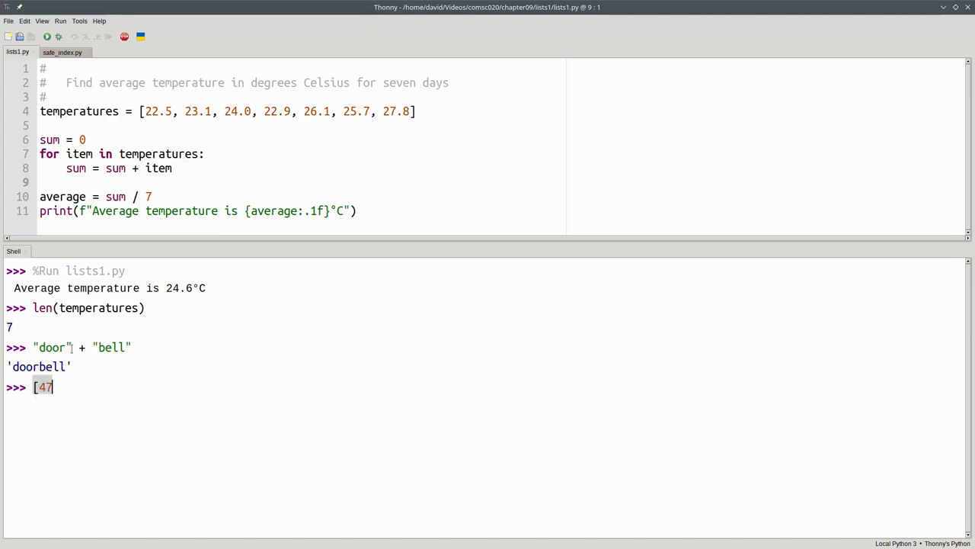
text(, 11])
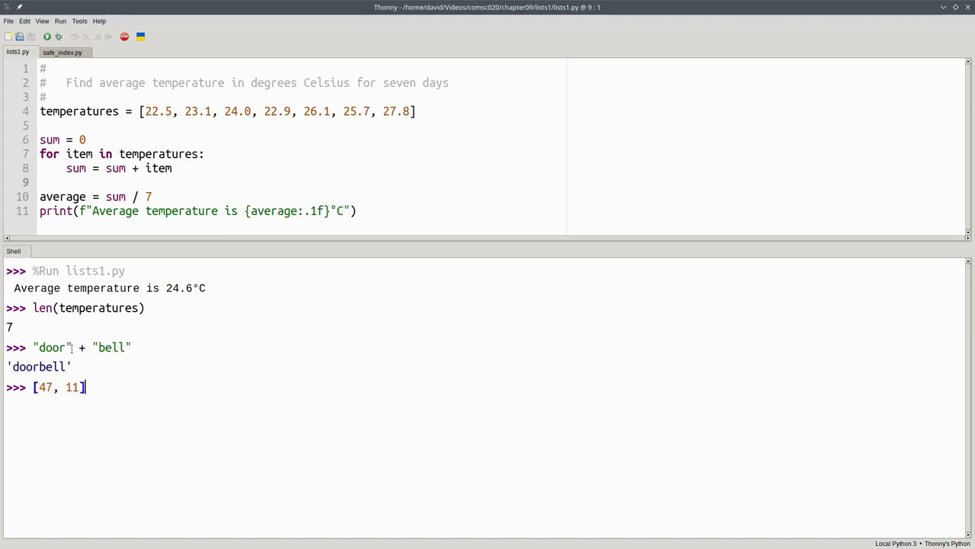
text(+ [1)
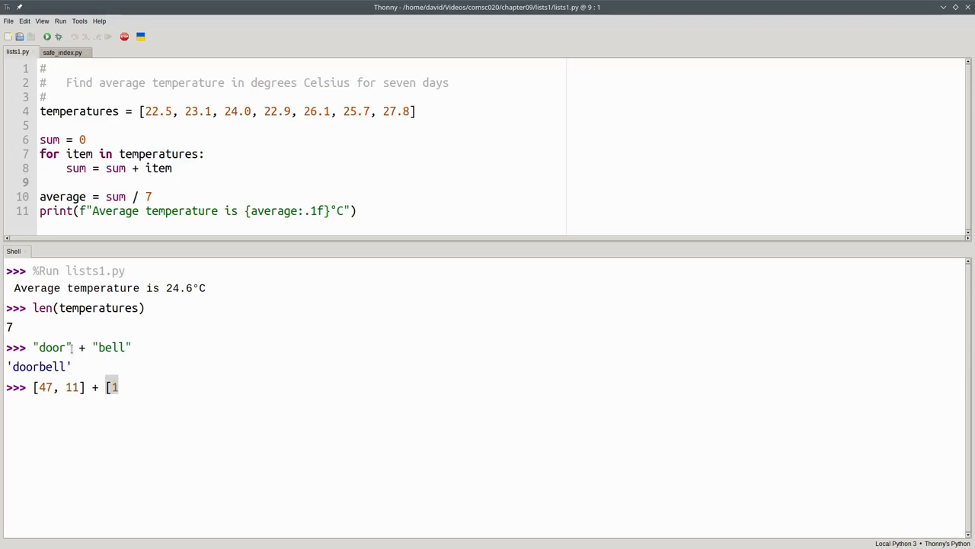
text(0, 2, 4])
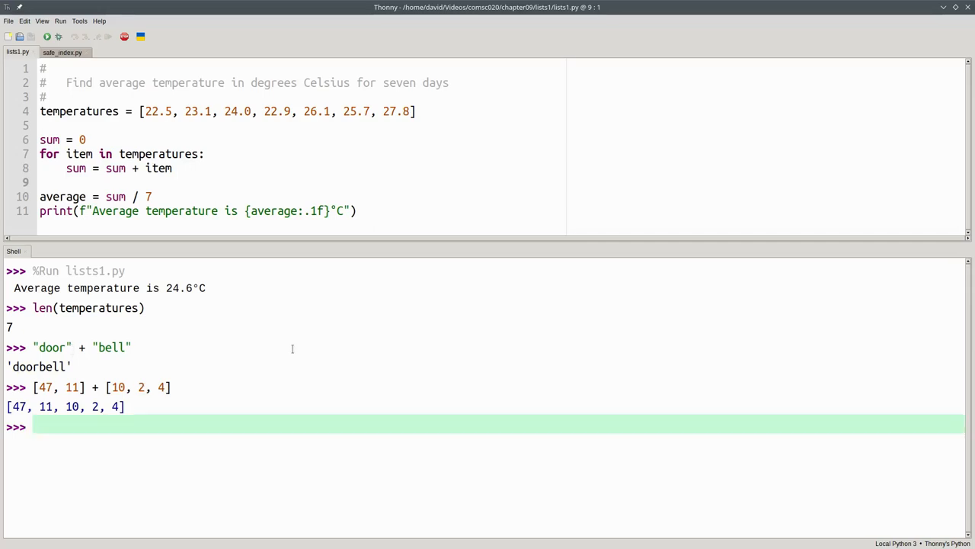
- Repeat with *: evaluate "run" * 3 and [10, 2, 4] repeated in the shell
text("run")
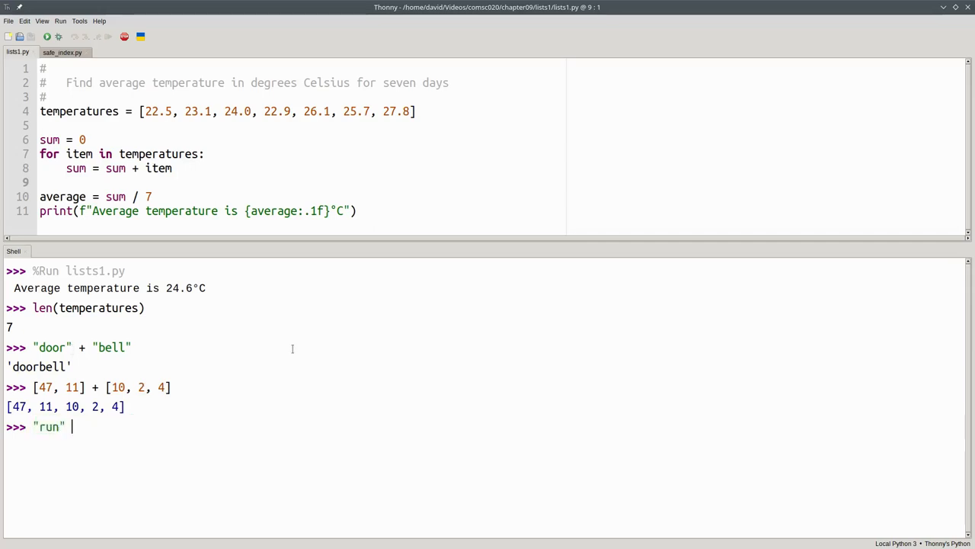
text(* 3)
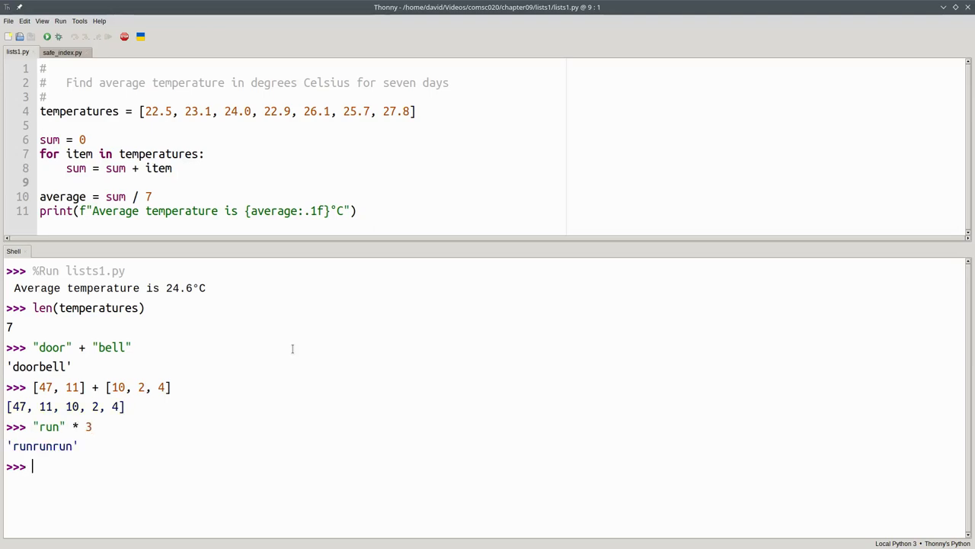
text([10)
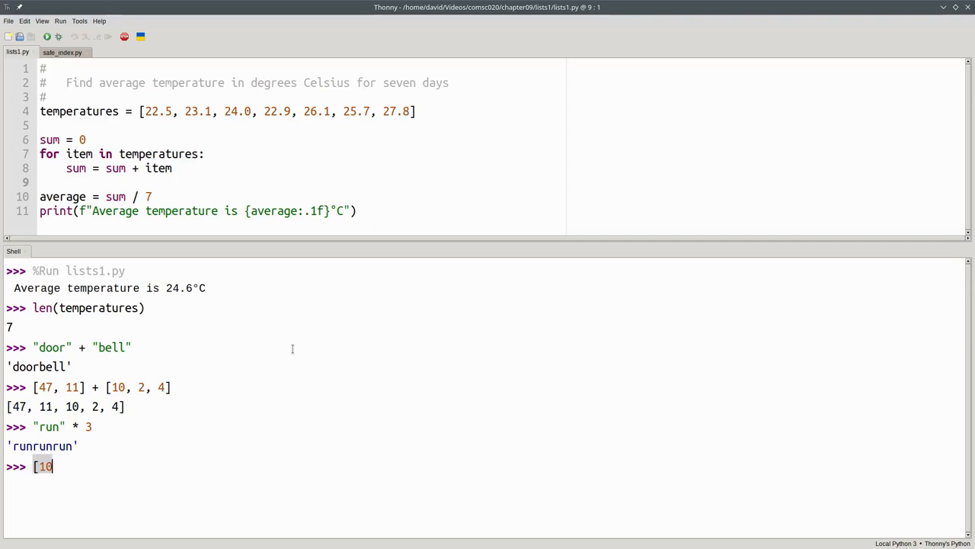
text(, 2, 4] *)
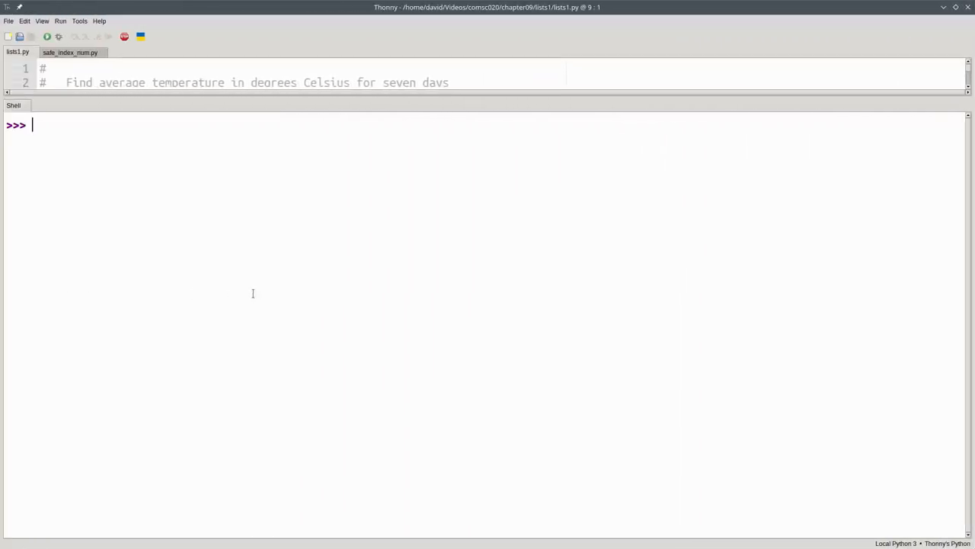
- Define numbers = [100, 101, 102, 103, 104, 105, 106] in the shell
text(n)
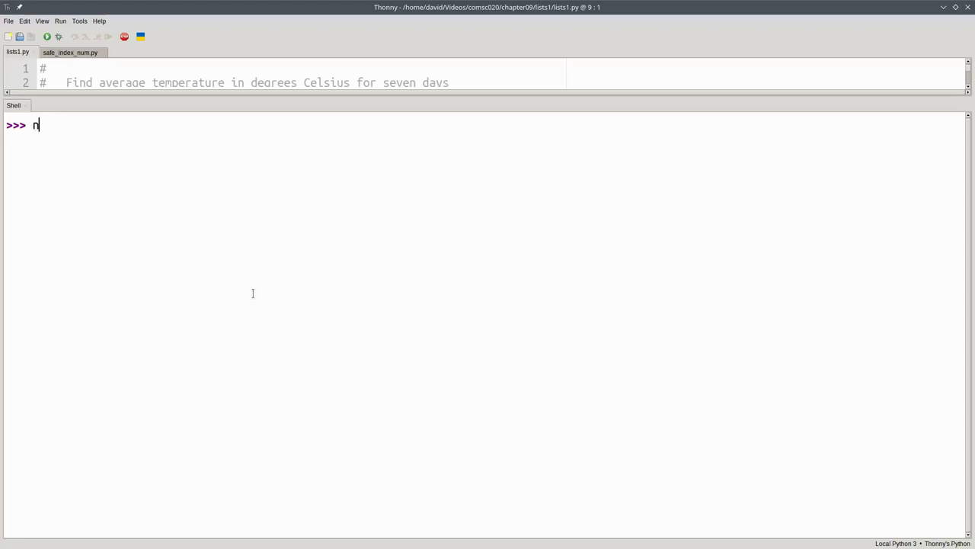
text(umbers = [100,)
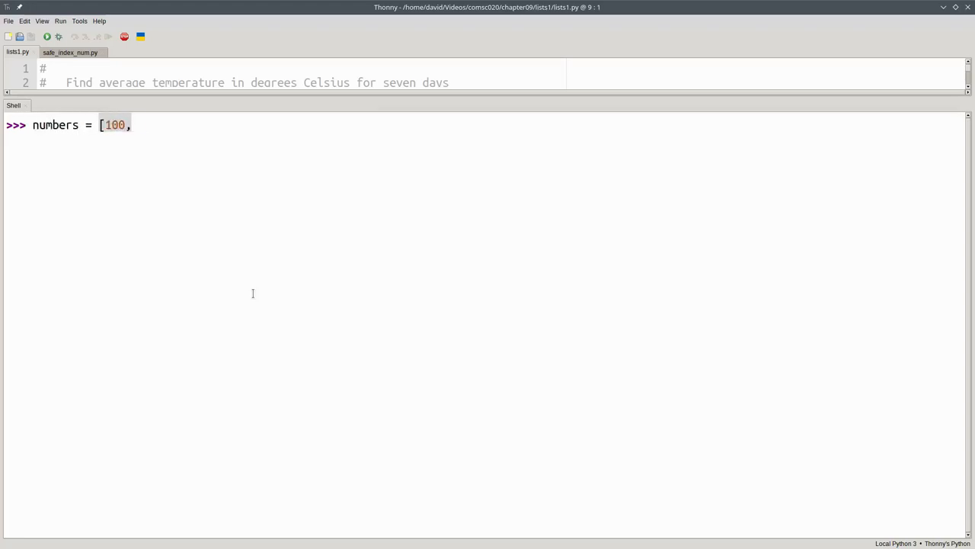
text(101, 102, 103, 104, 105, 106)
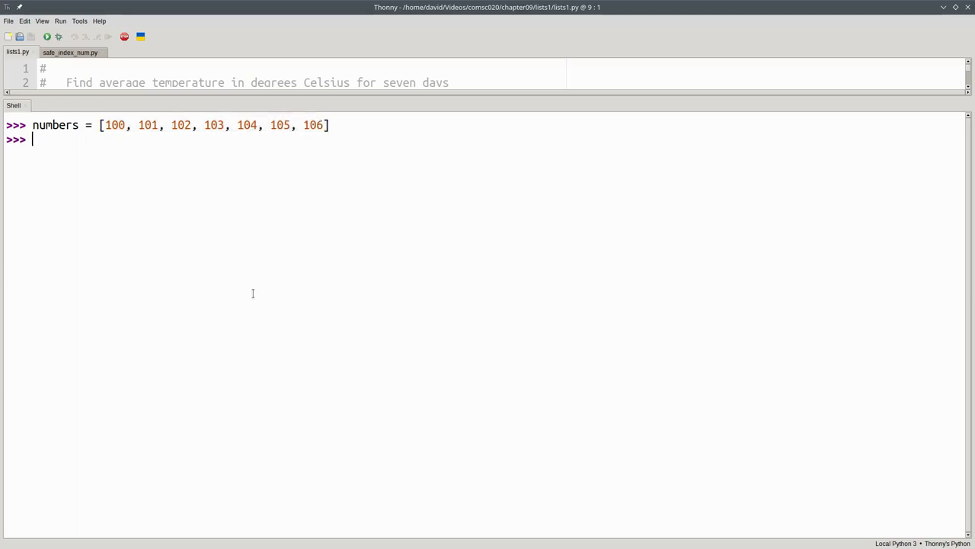
- Index numbers at 0, 2, -1 and -2, returning 100, 102, 106 and 105
text(numbers[0)
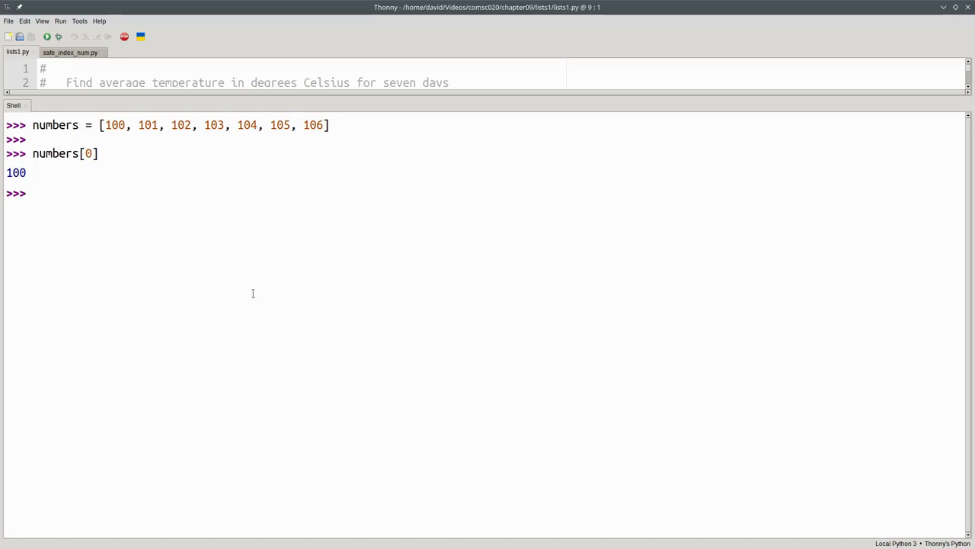
text(numbers[2)
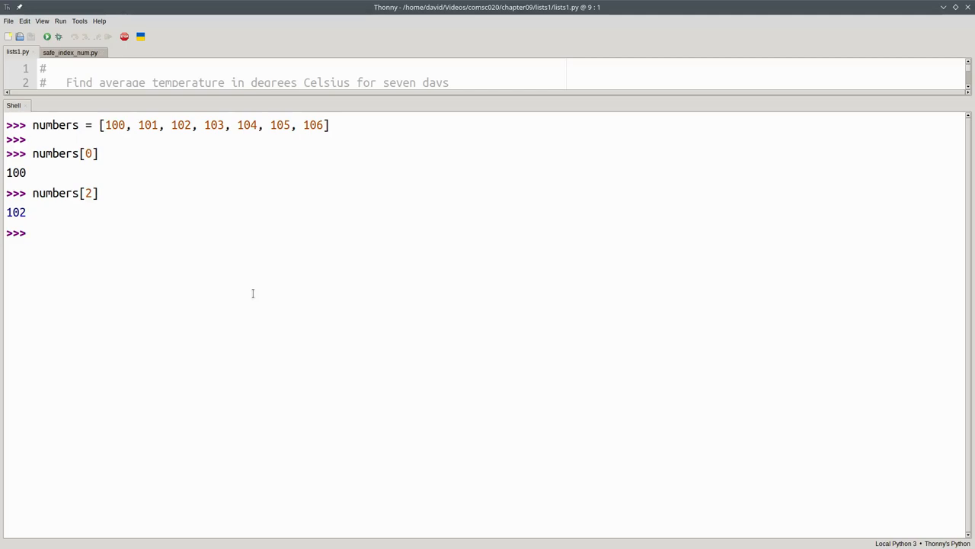
text(numbers[-1)
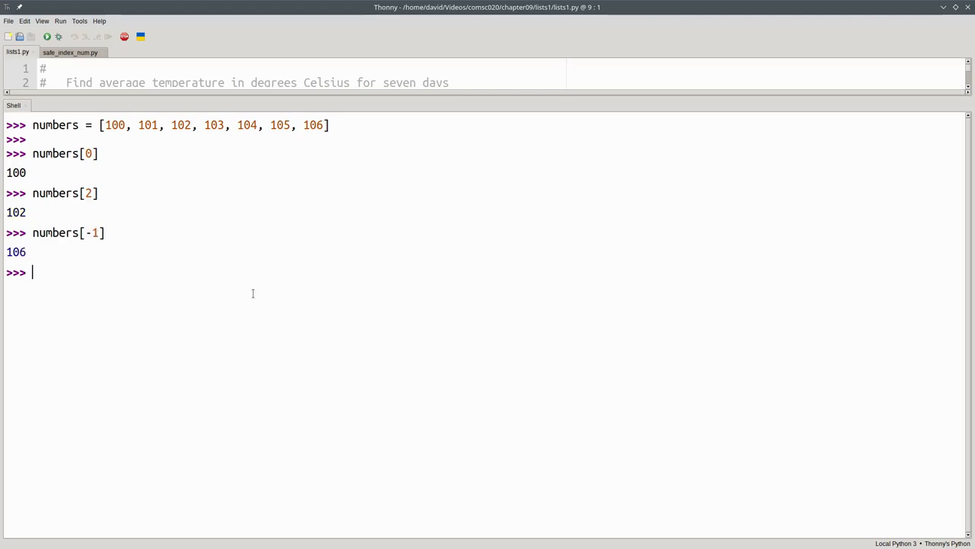
text(numbers[-2)
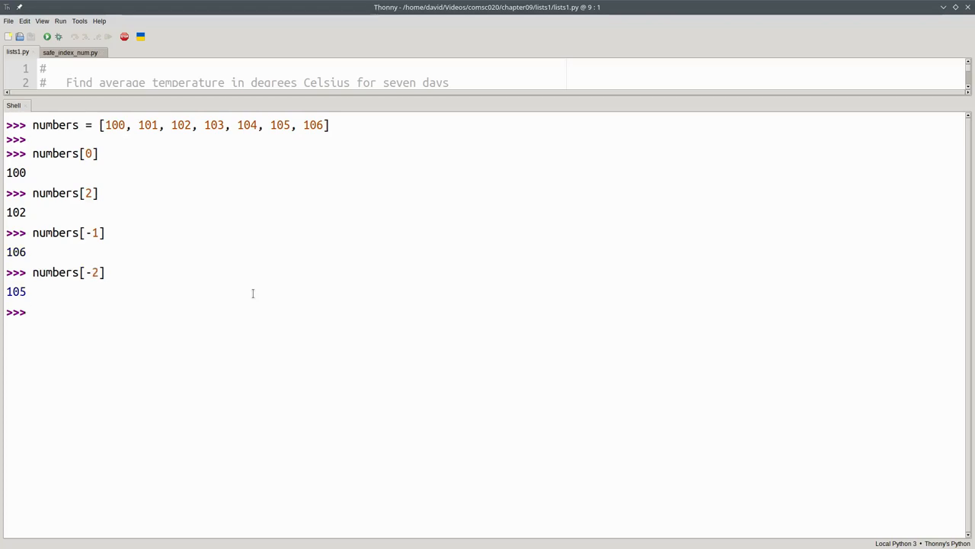
- Slice numbers[3:6] to get [103, 104, 105]
text(n)
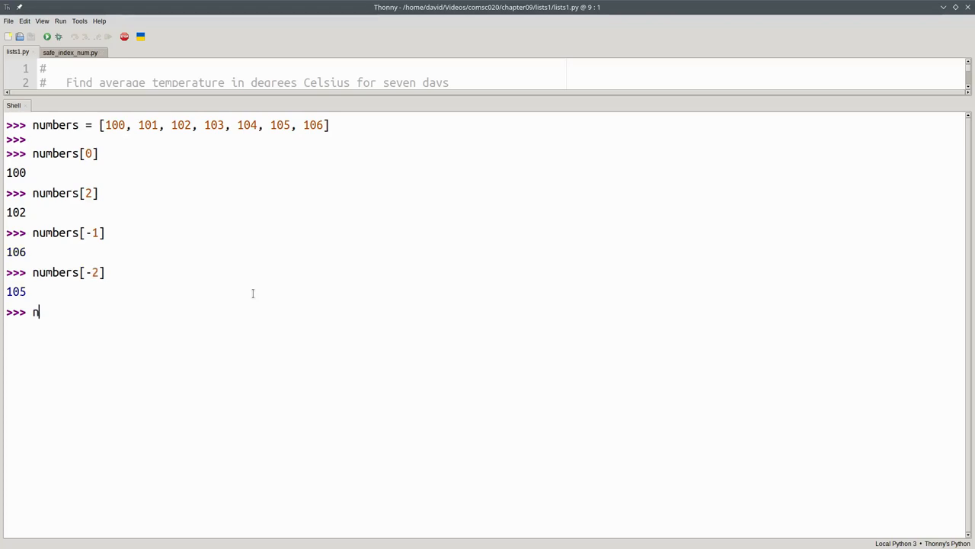
text(umbers[)
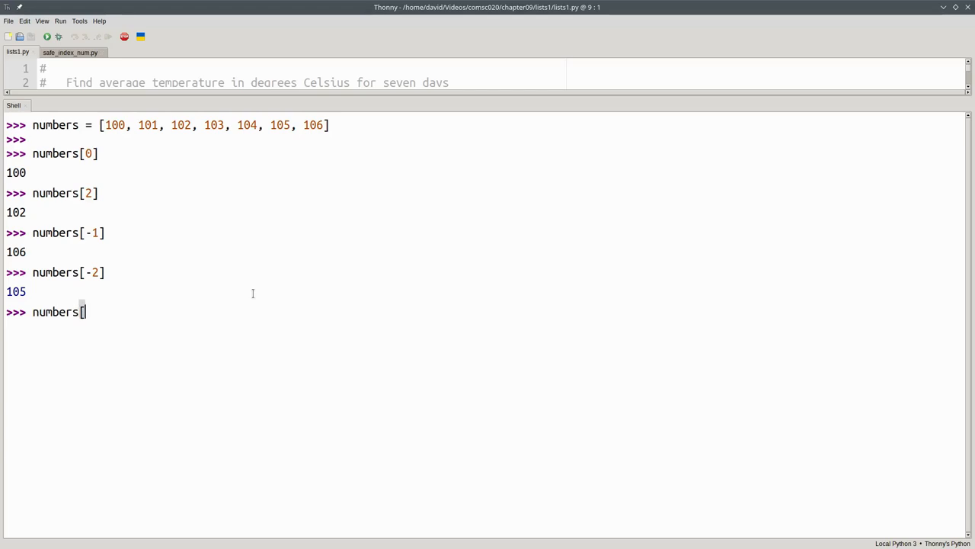
text(3:)
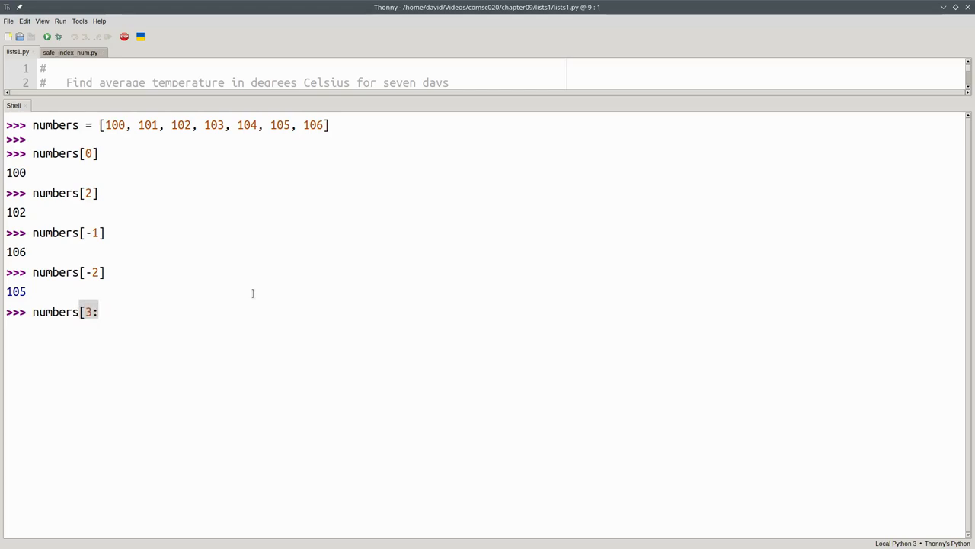
text(6)
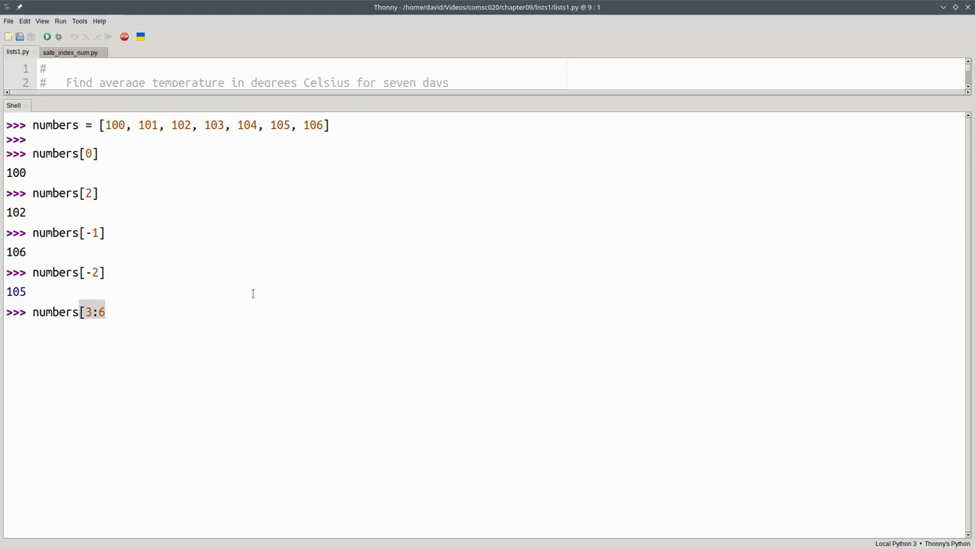
text(])
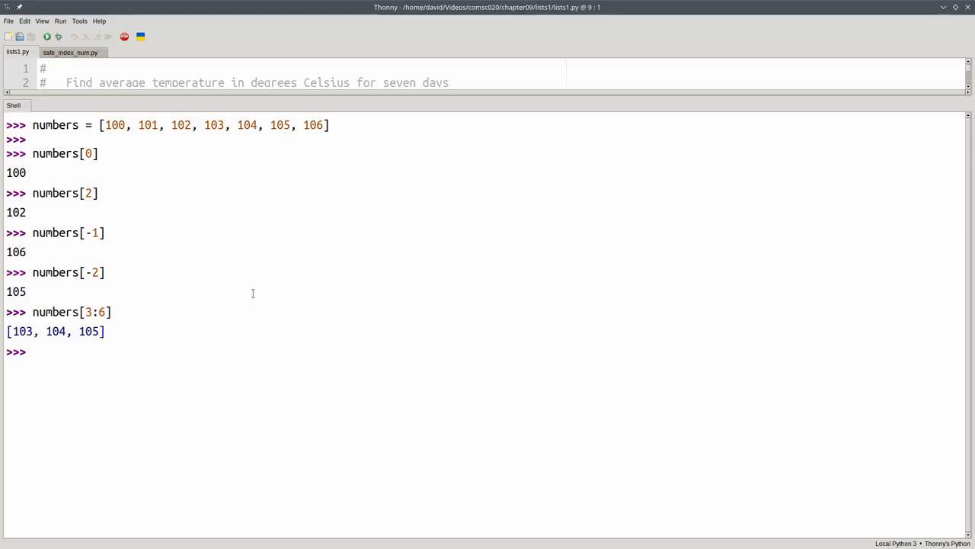
- Slice numbers[:4] to get [100, 101, 102, 103], then begin numbers[4:]
text(numbers)
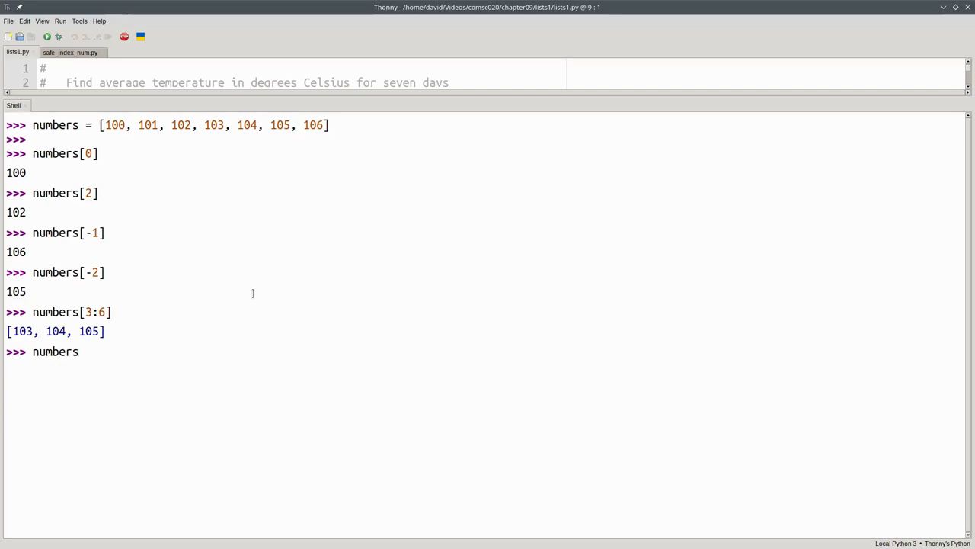
text([)
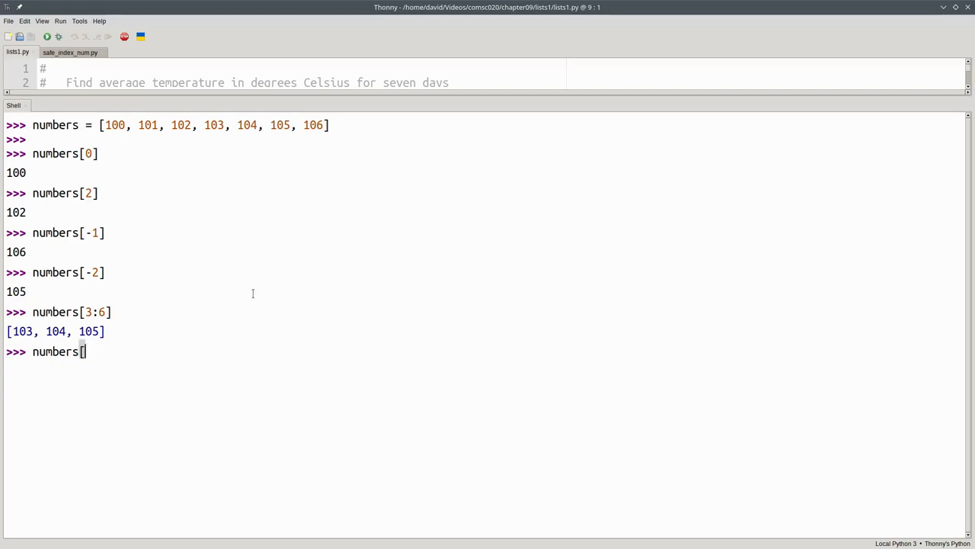
text(:4])
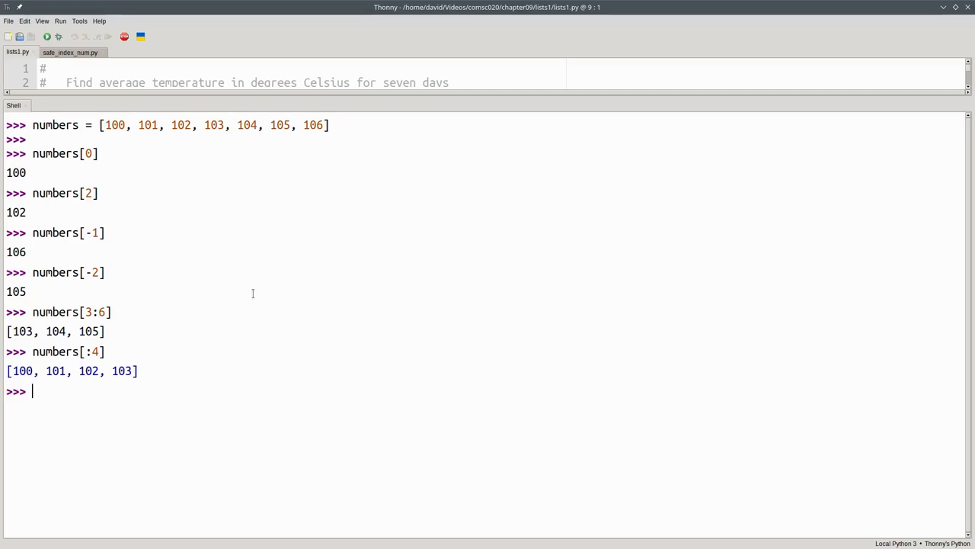
text(numbers[)
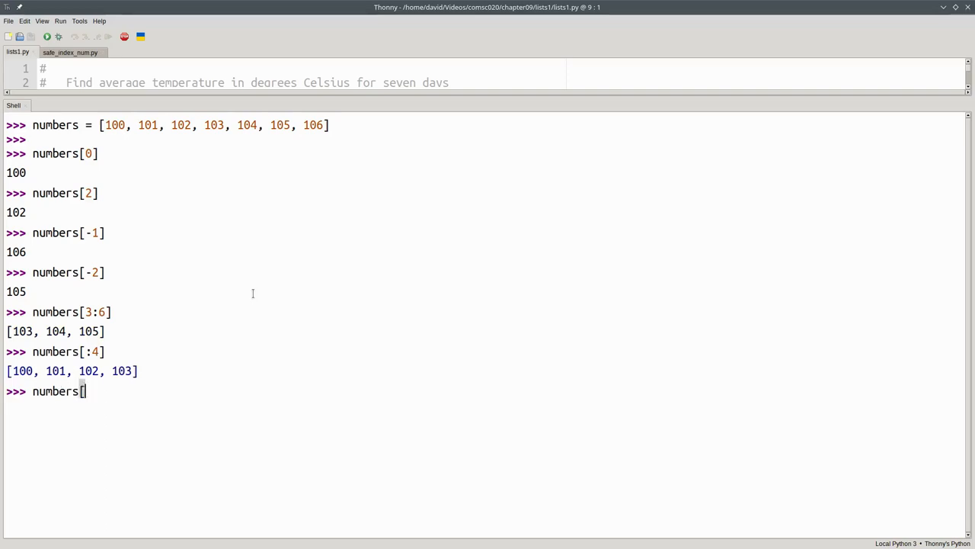
text(4:])
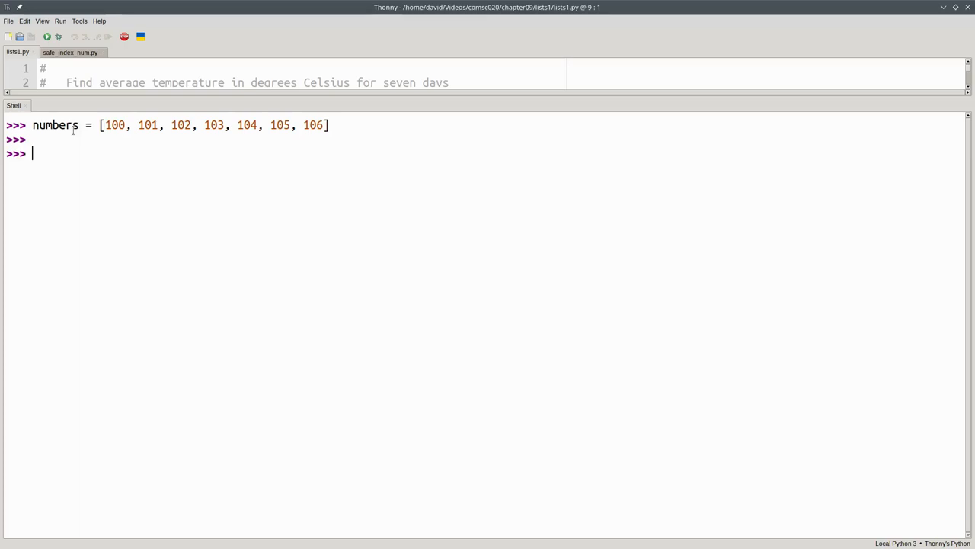
- Test 103 in, 107 in, 199 not in and 102 not in numbers, getting True/False results
text(103 in n)
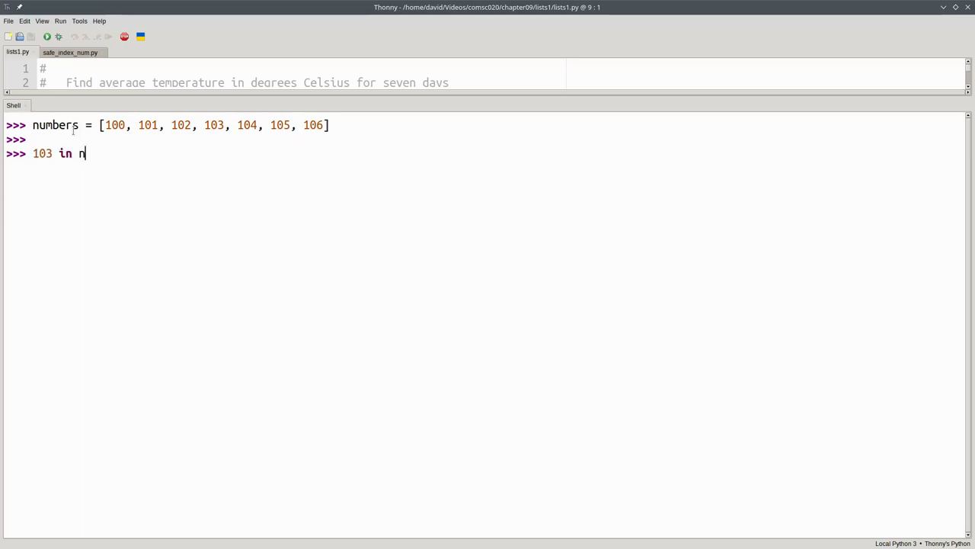
key(Return)
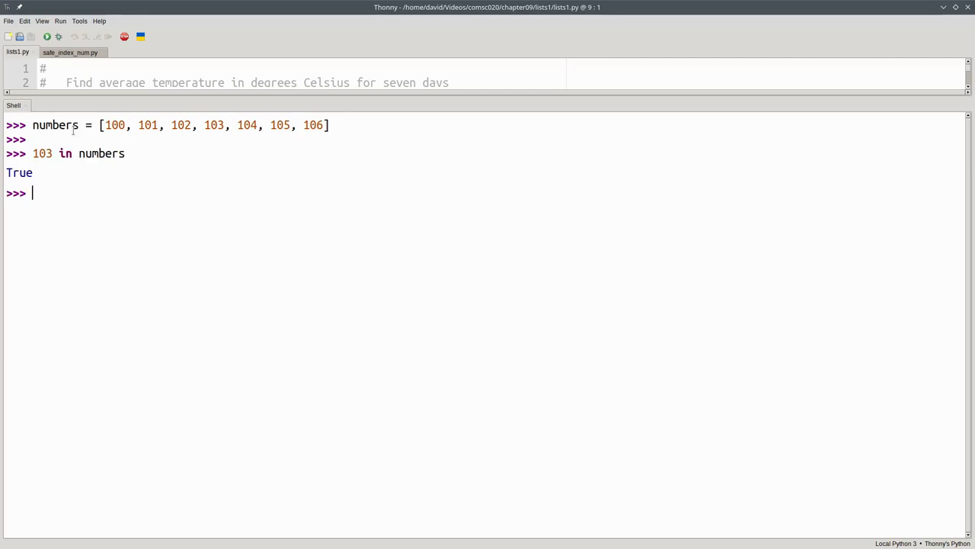
text(107)
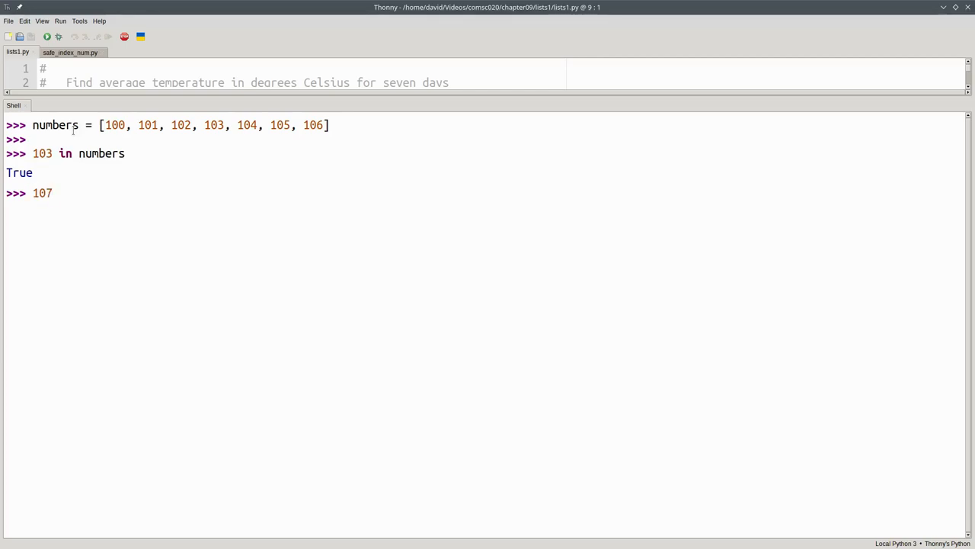
text(in numbers)
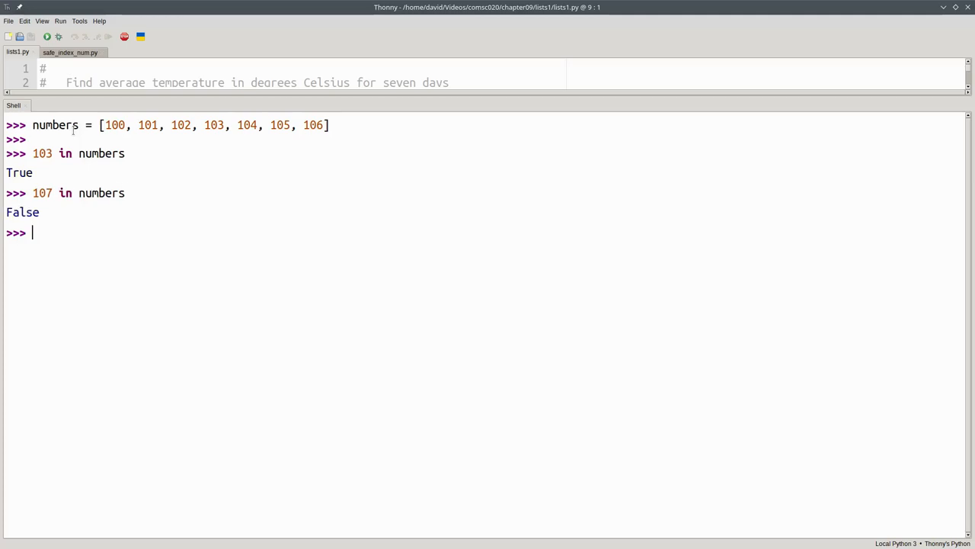
text(1)
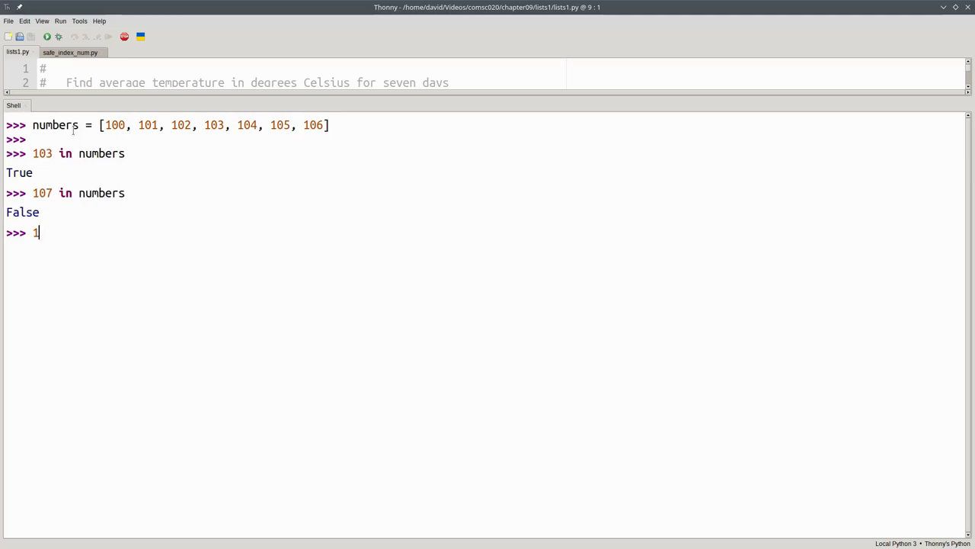
text(99 not in numbers)
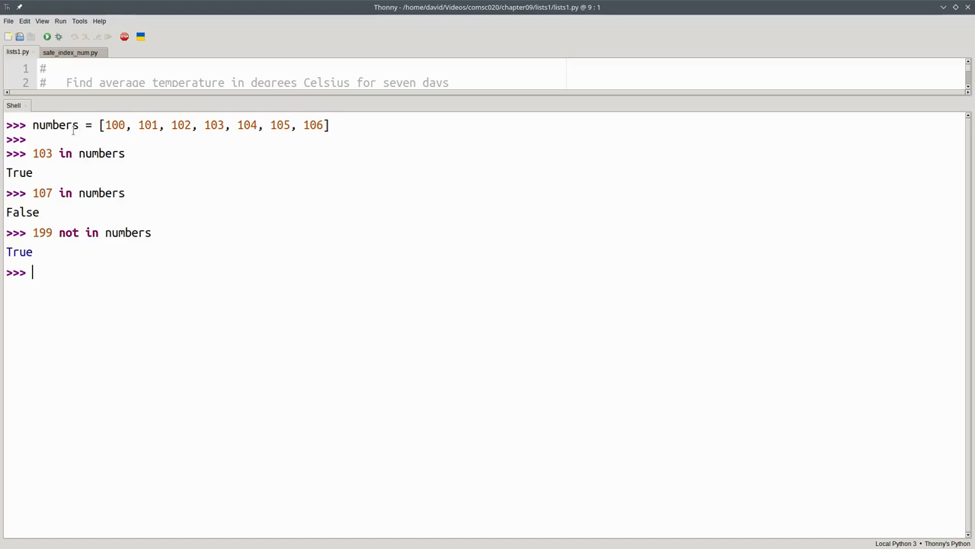
text(102 not in numbers)
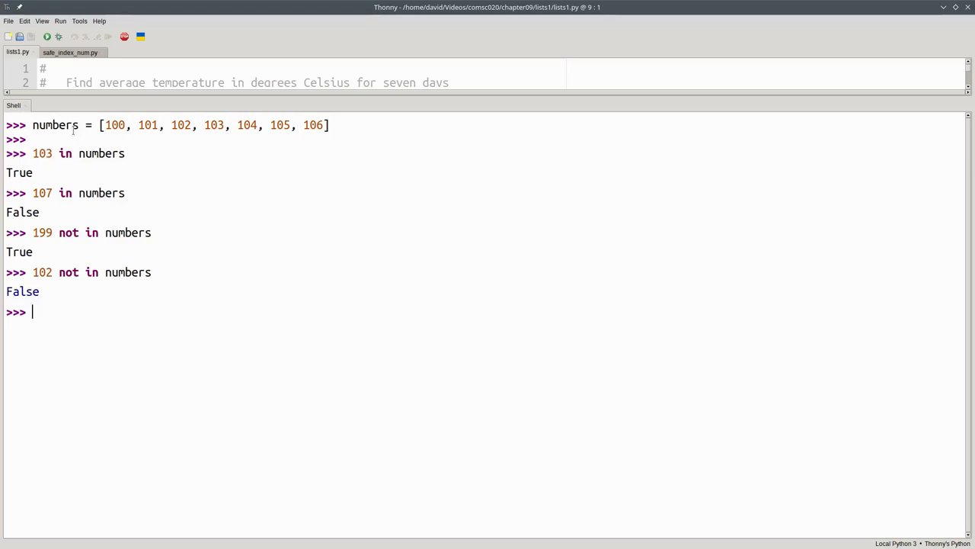
- Evaluate numbers.index(105), returning 5
text(numbers.inde)
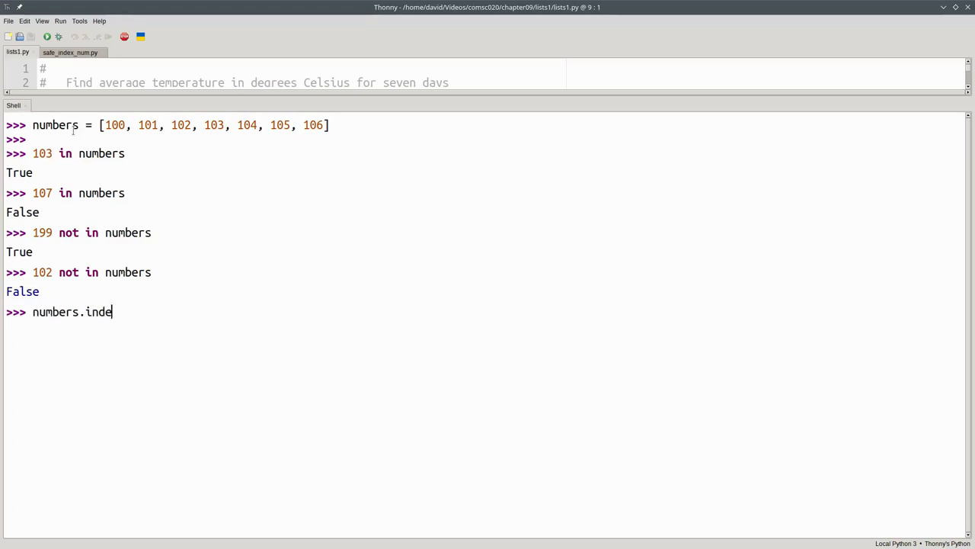
text(x(105))
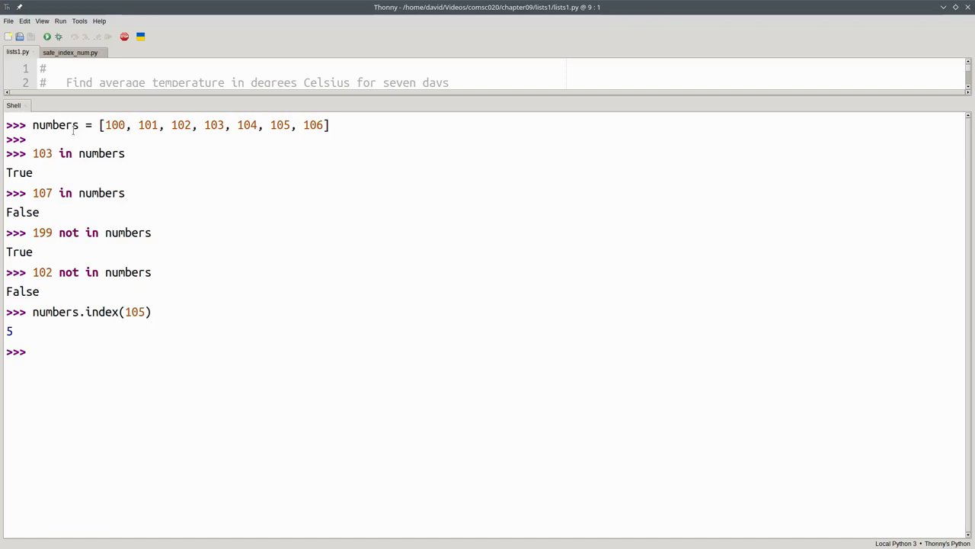
text(numbers.)
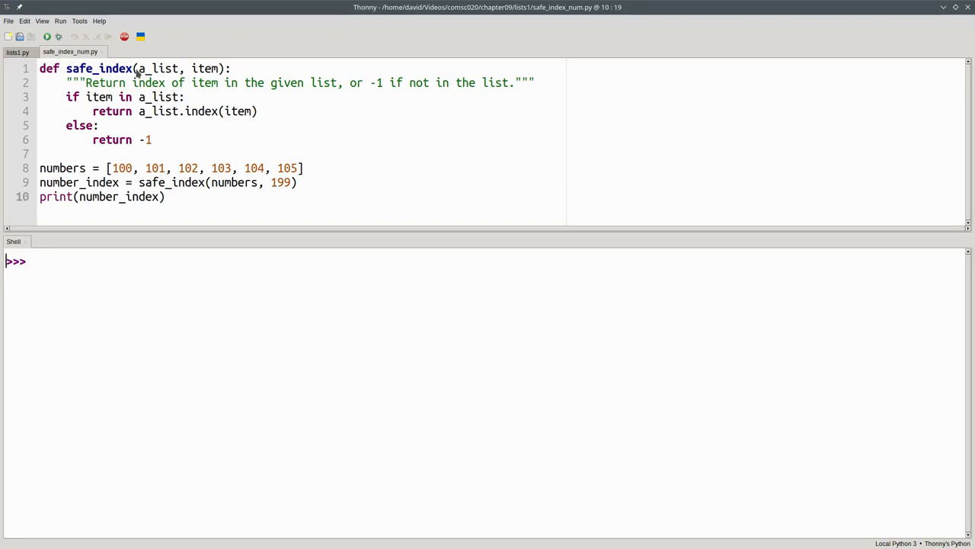
- Run safe_index_num.py so the shell prints -1 for the missing item 199
double_click(160, 69)
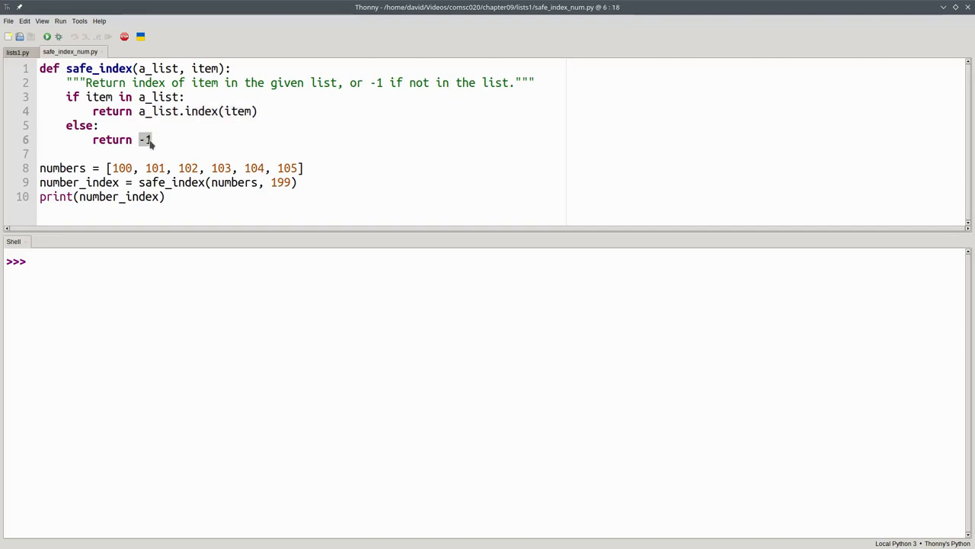
mouse_move(341, 159)
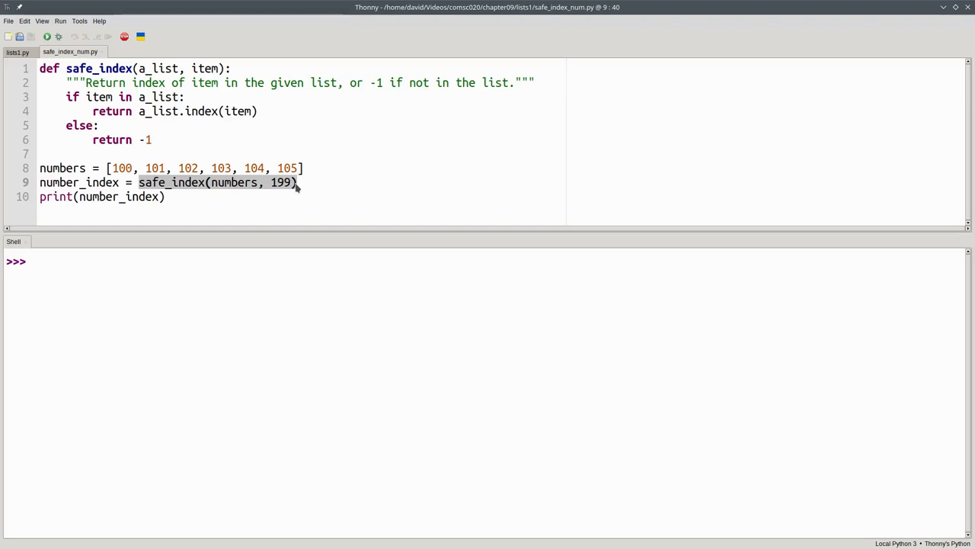
mouse_move(67, 38)
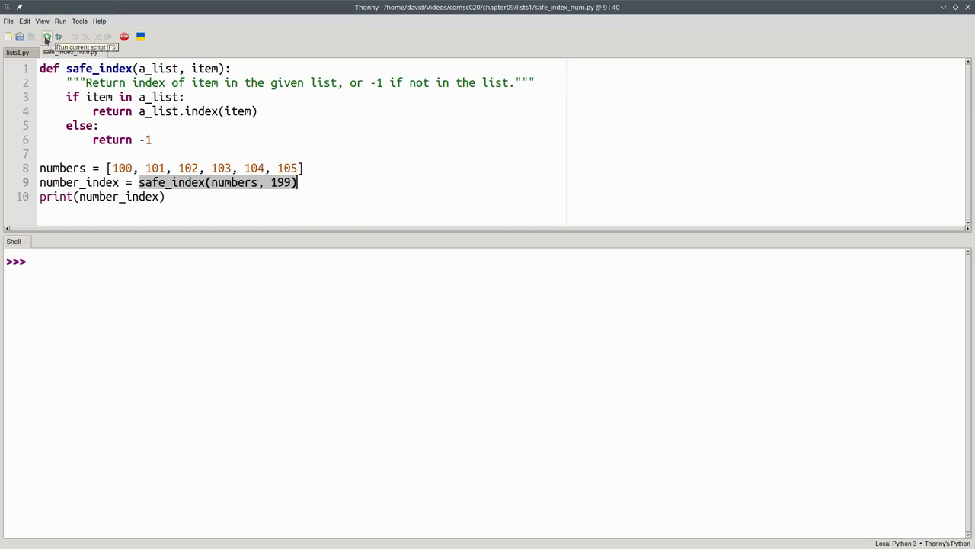
click(46, 38)
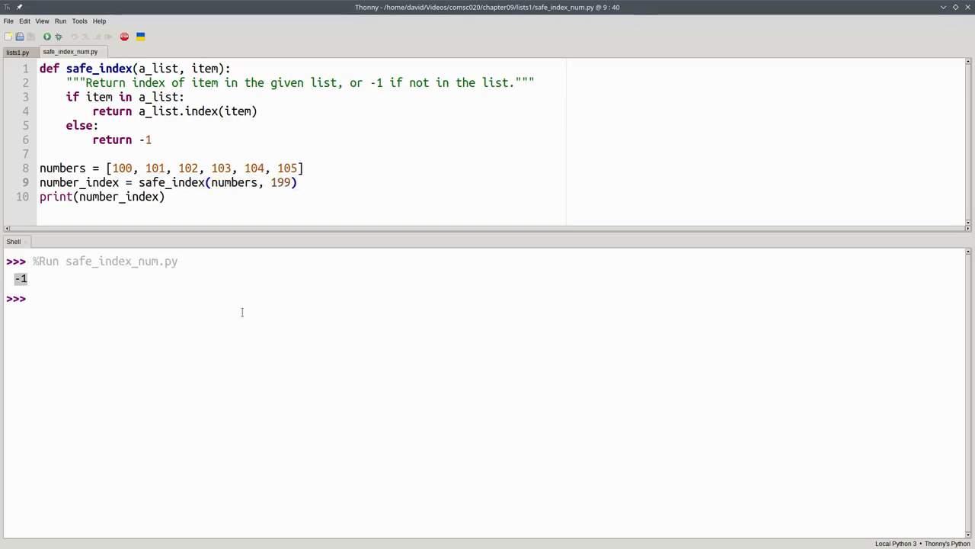